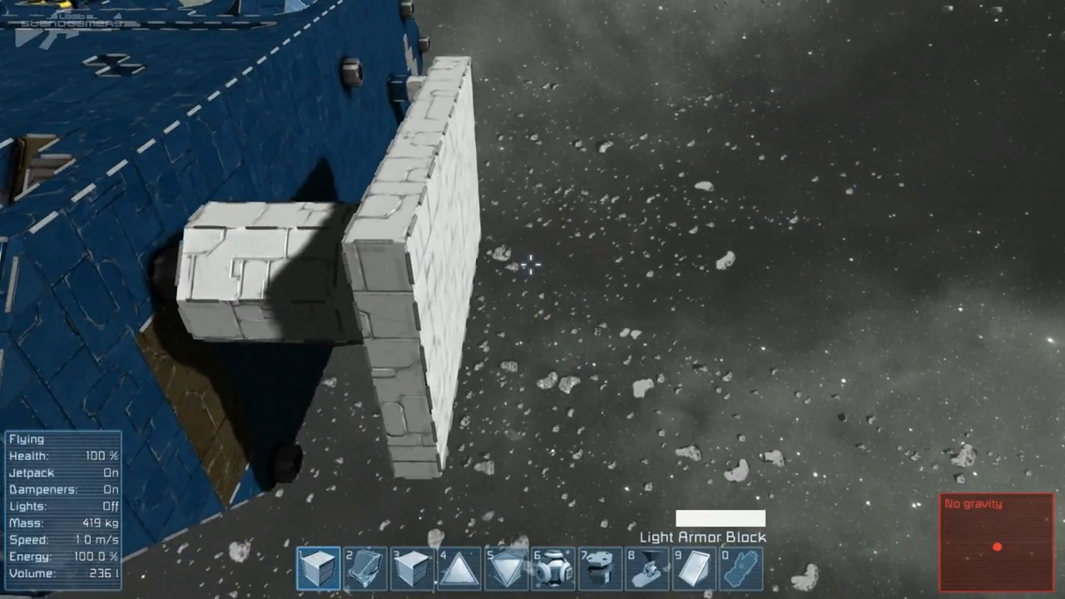
# Add a light armour block to the hollow square frame on the chassis side
pyautogui.press('g')
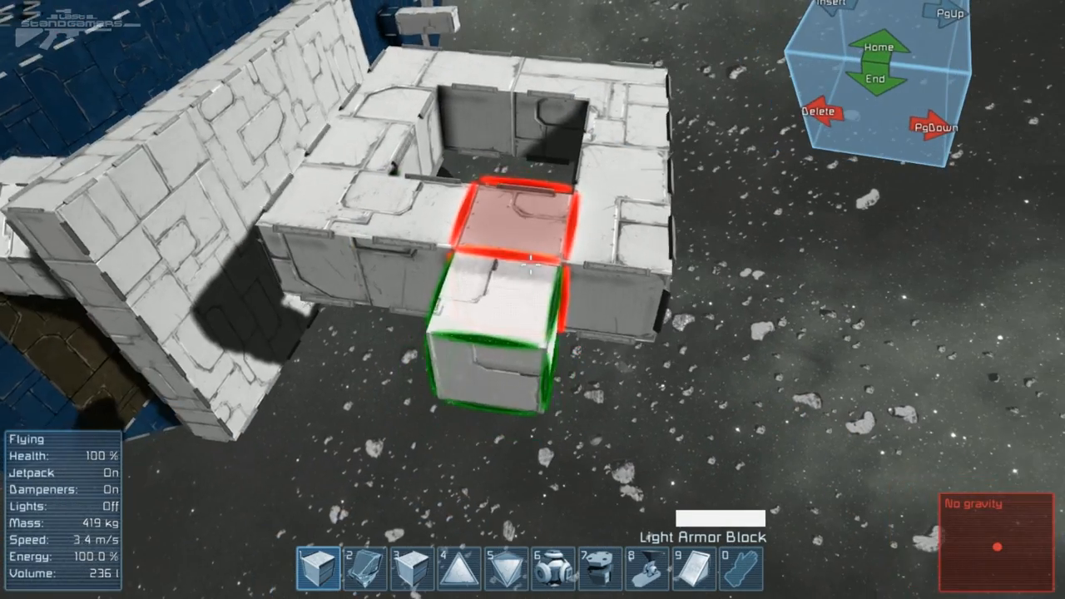
pyautogui.click(599, 569)
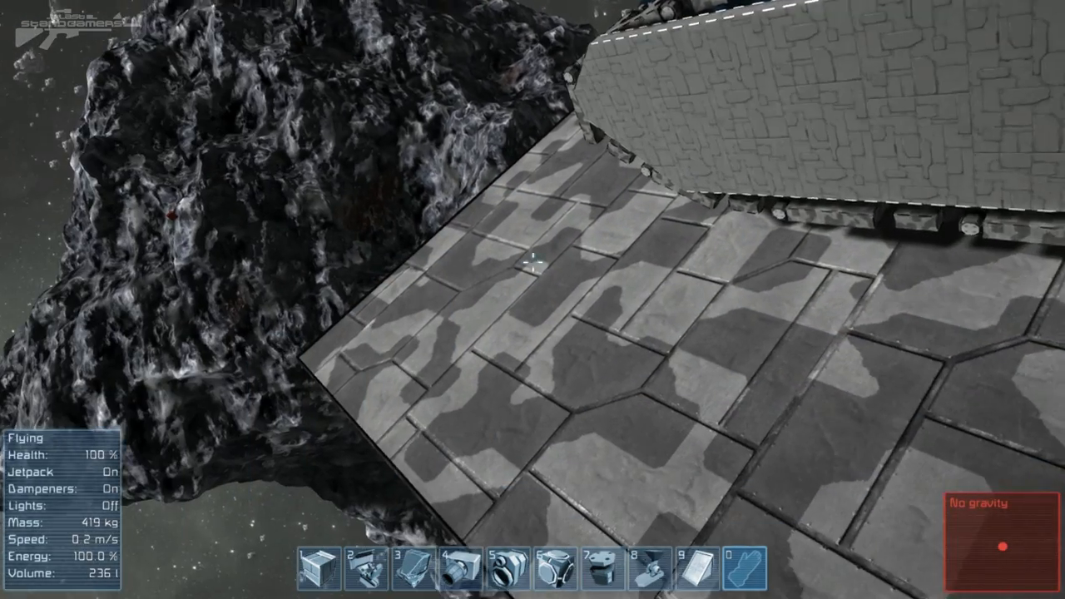
# Pick the Large Reactor from the block catalogue and return to building
pyautogui.press('g')
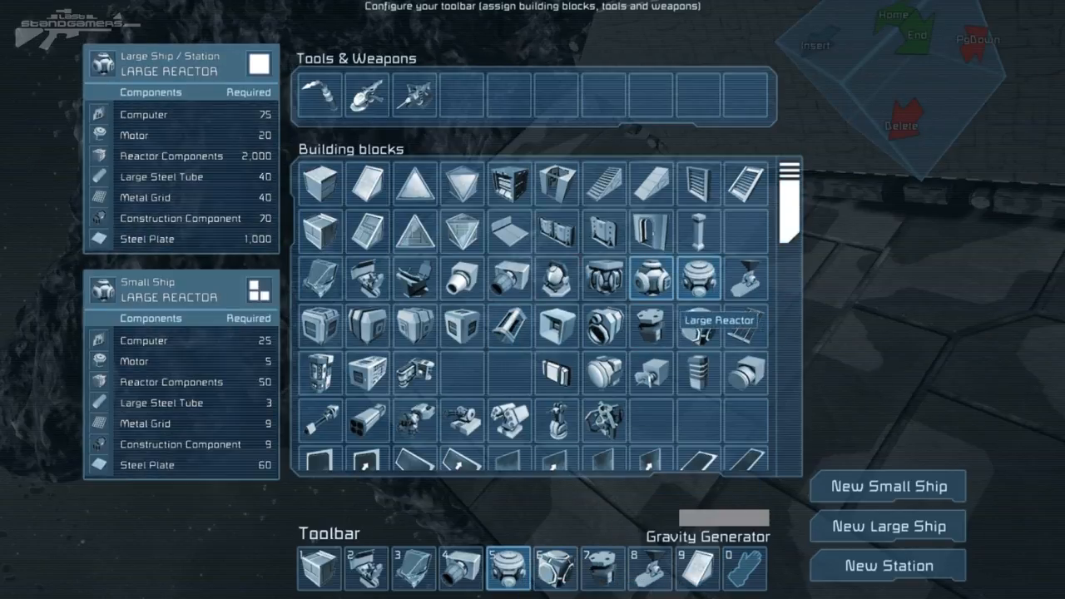
pyautogui.press('Escape')
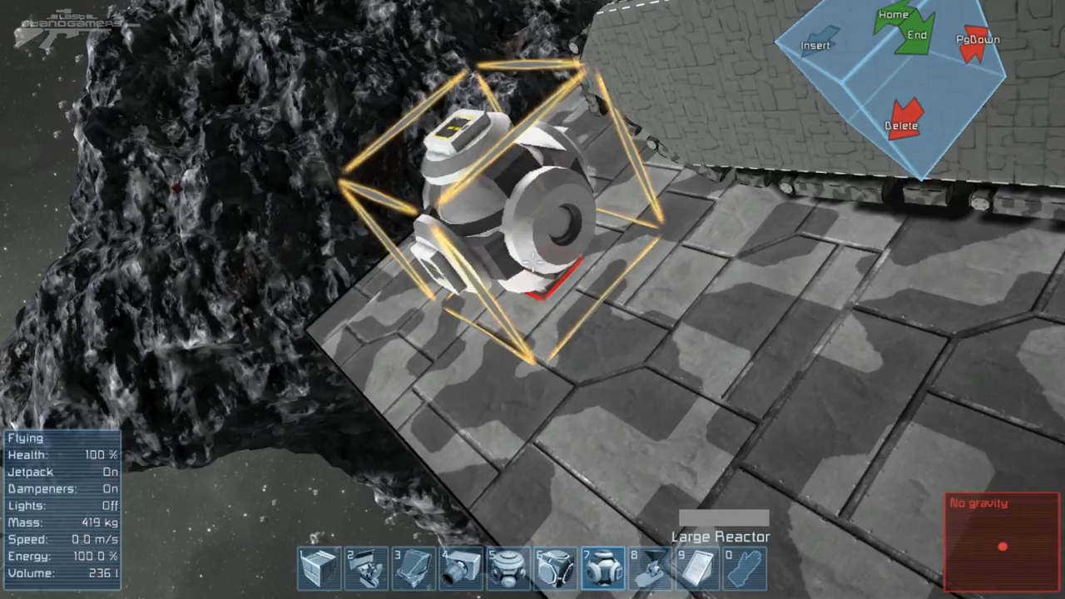